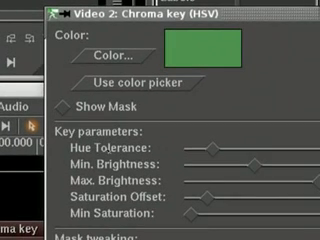
scroll(down, 3)
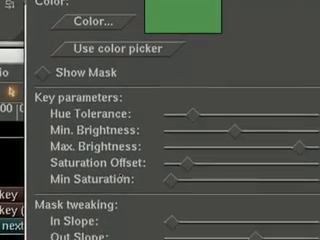
scroll(down, 3)
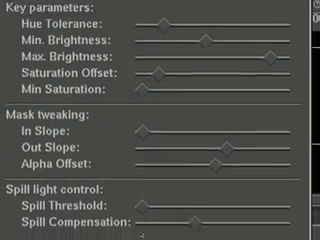